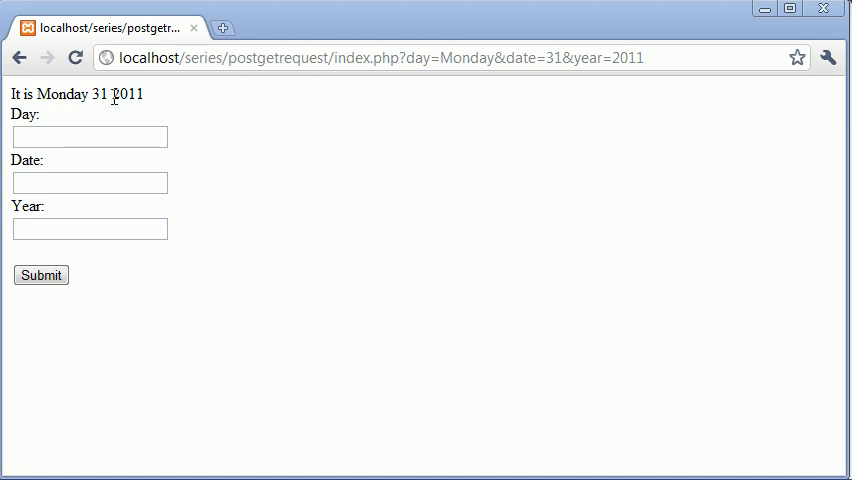
pyautogui.moveTo(248, 118)
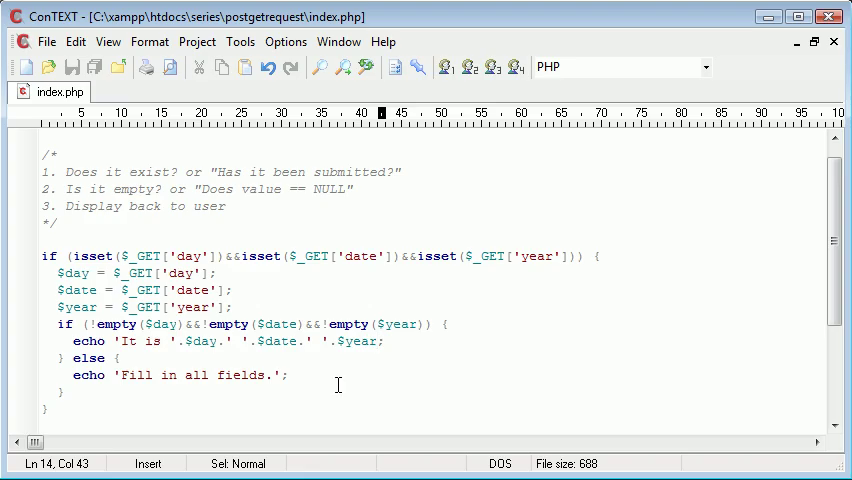
# Submit the form once empty, then again with Monday, 31 and 2011 as plain values
pyautogui.click(104, 222)
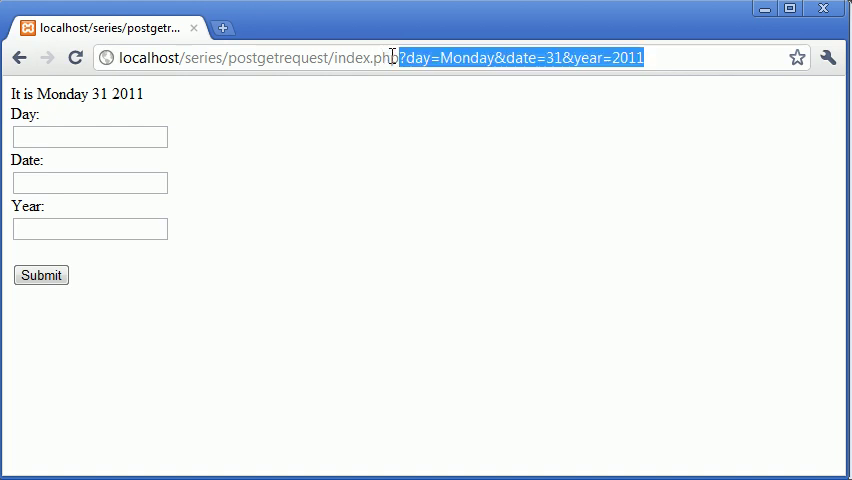
pyautogui.click(40, 274)
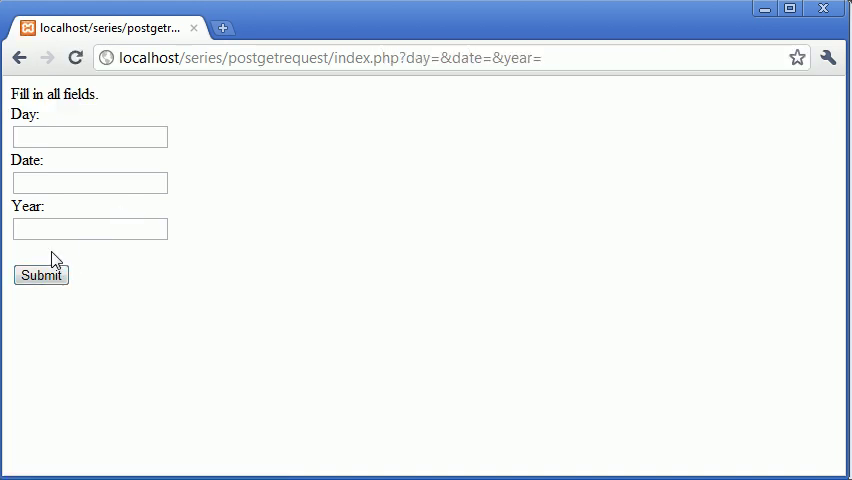
pyautogui.click(90, 136)
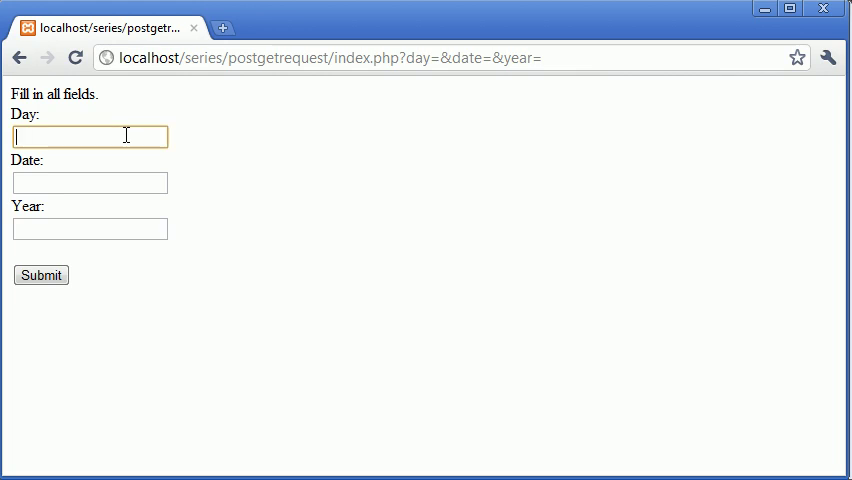
pyautogui.write('31')
pyautogui.click(90, 228)
pyautogui.write('2011')
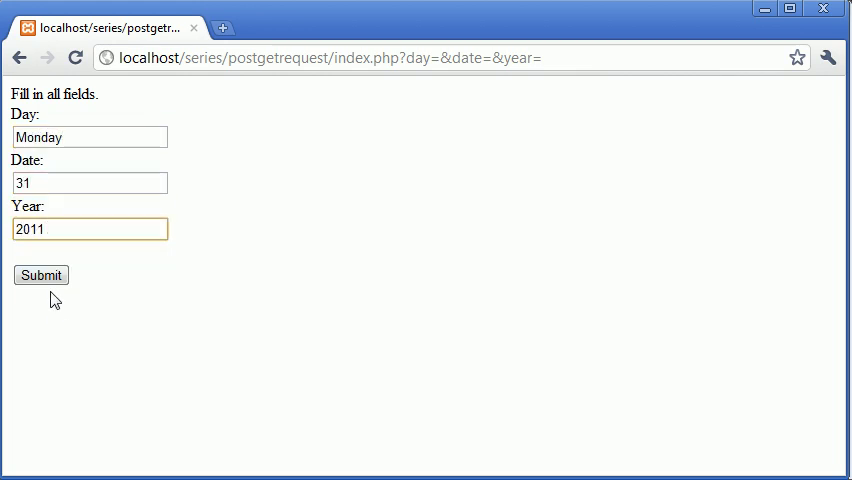
pyautogui.click(40, 276)
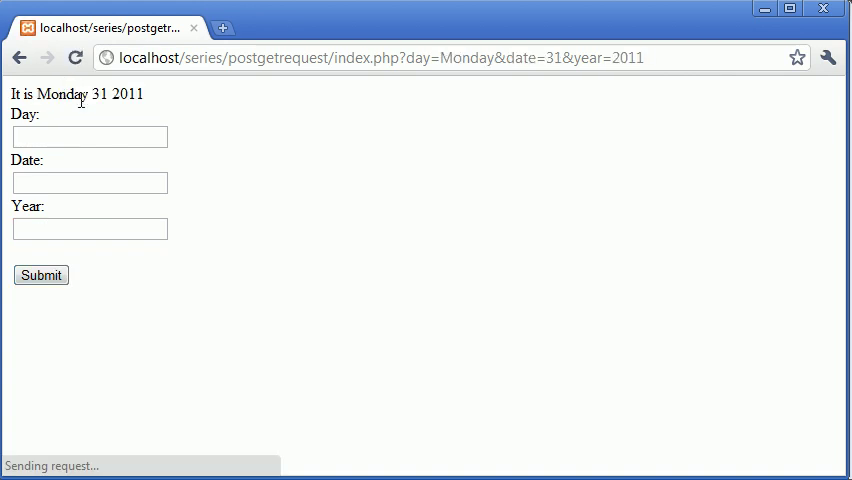
# Submit <strong>Monday</strong>, 31 and <u>2011</u> so Monday renders bold and 2011 underlined
pyautogui.click(90, 136)
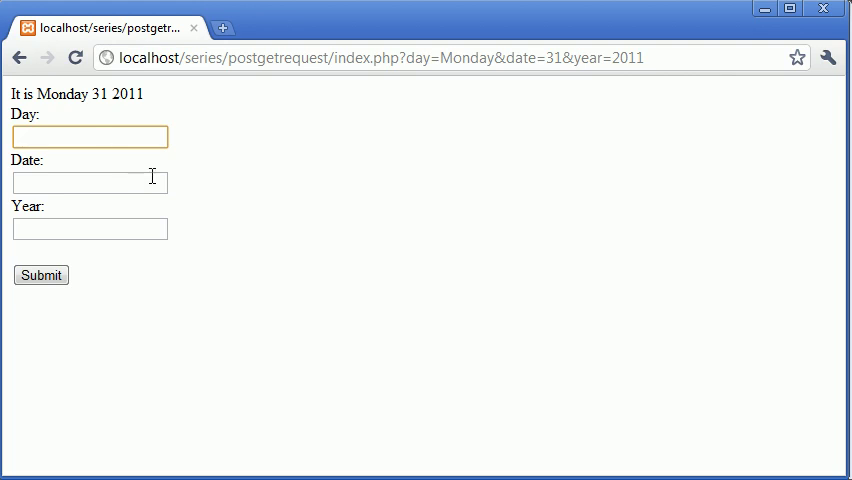
pyautogui.write('<strong>')
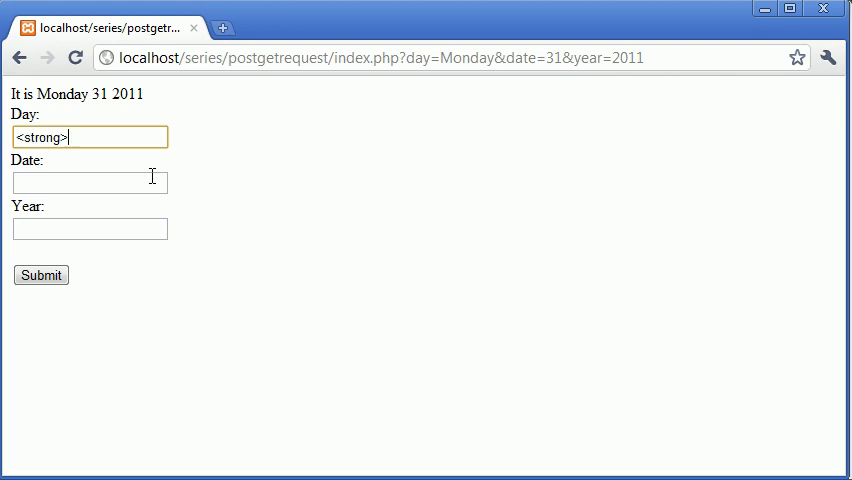
pyautogui.write('</strong>')
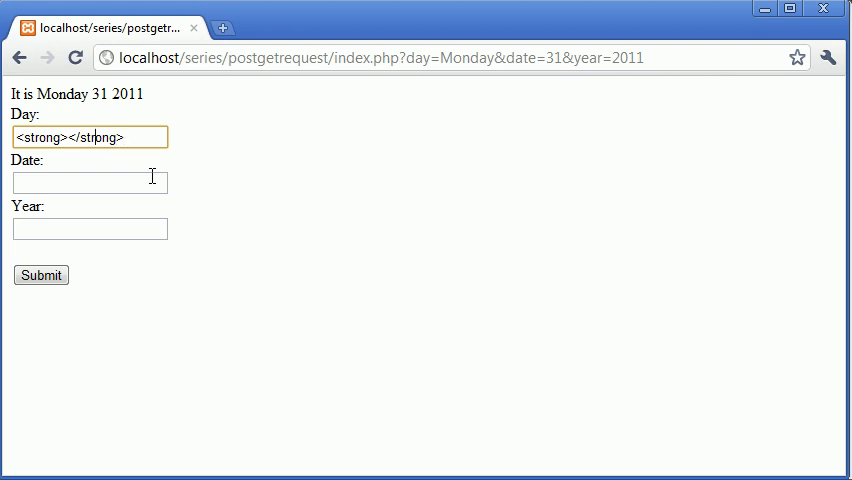
pyautogui.write('Monds')
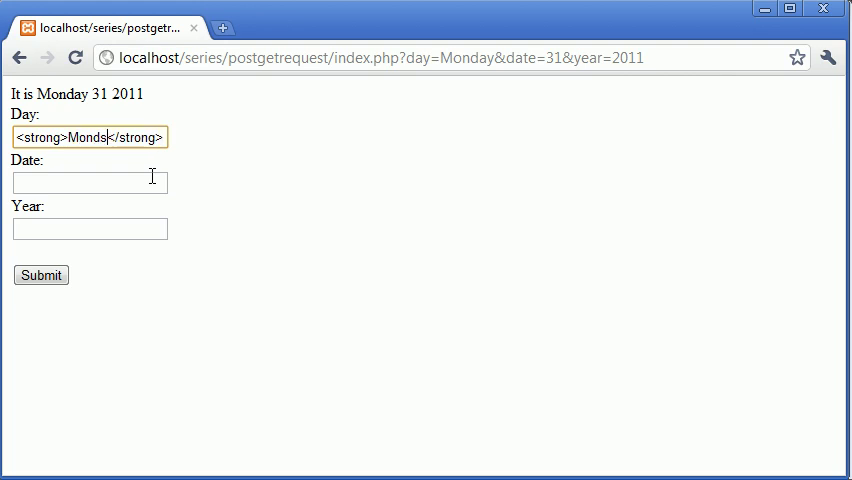
pyautogui.write('31')
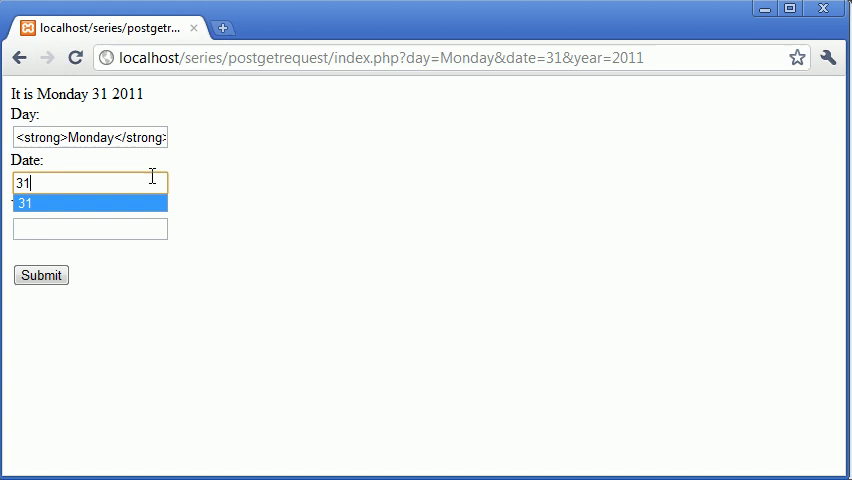
pyautogui.write('2')
pyautogui.click(90, 230)
pyautogui.write('<u></')
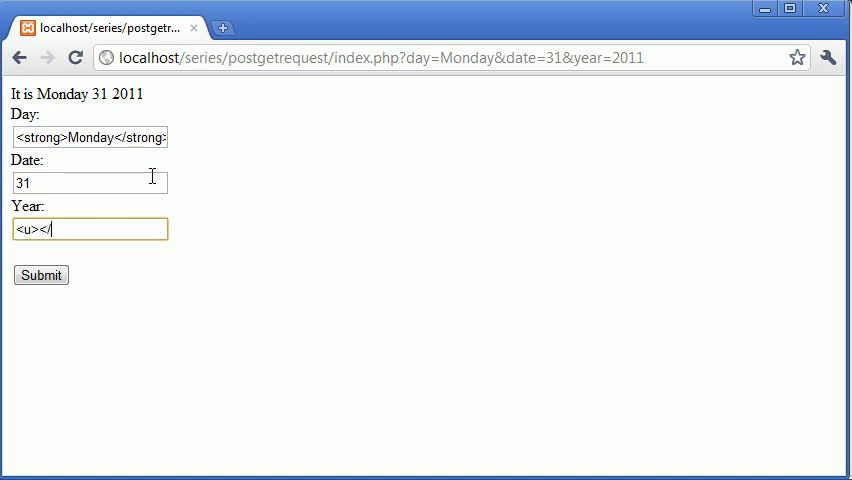
pyautogui.write('2011')
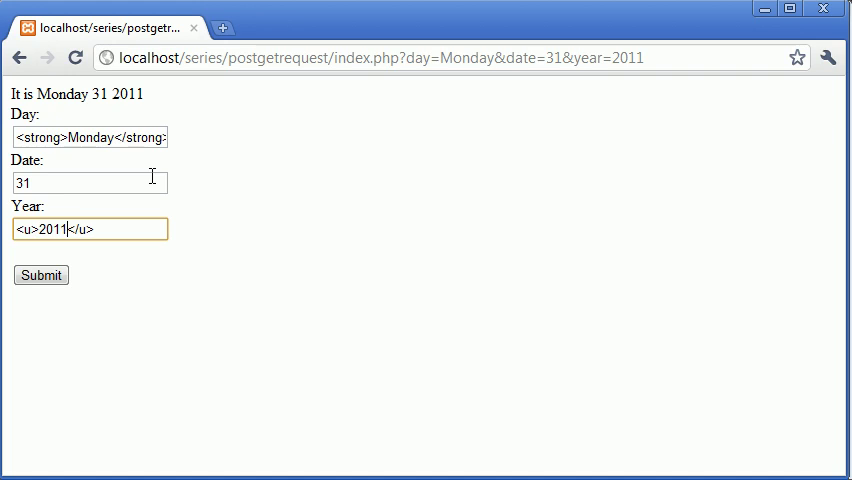
pyautogui.click(40, 276)
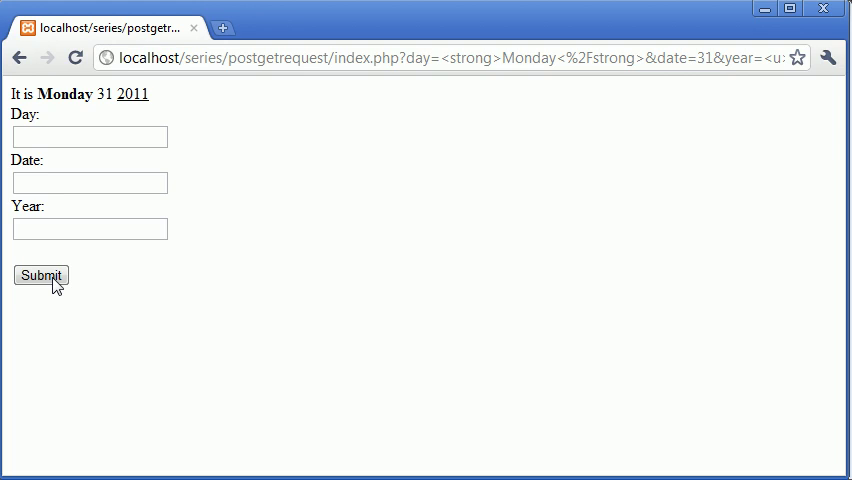
pyautogui.click(88, 136)
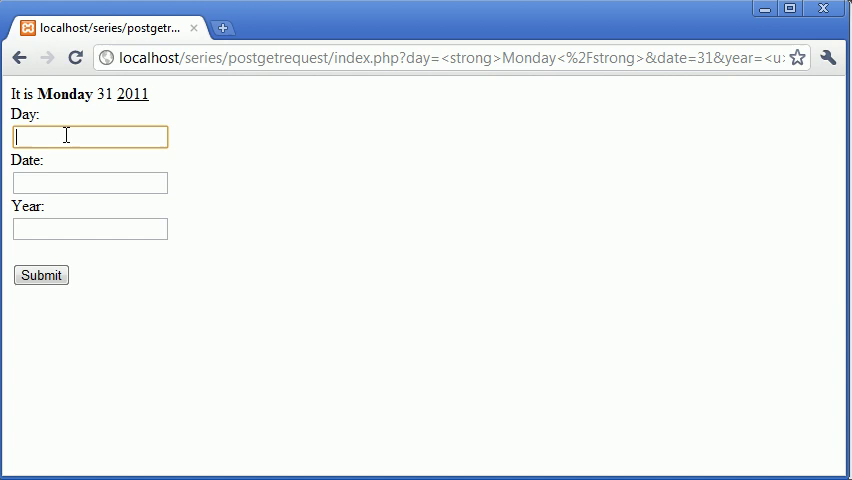
# Submit <iframe src="pagehere"></iframe> as Day with 31 and 2011, embedding an Access forbidden! frame
pyautogui.write('<ifram')
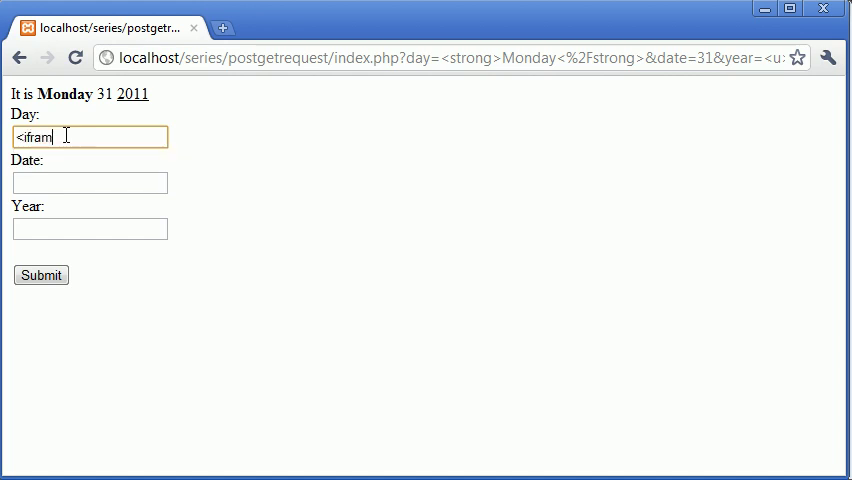
pyautogui.write('e src=""')
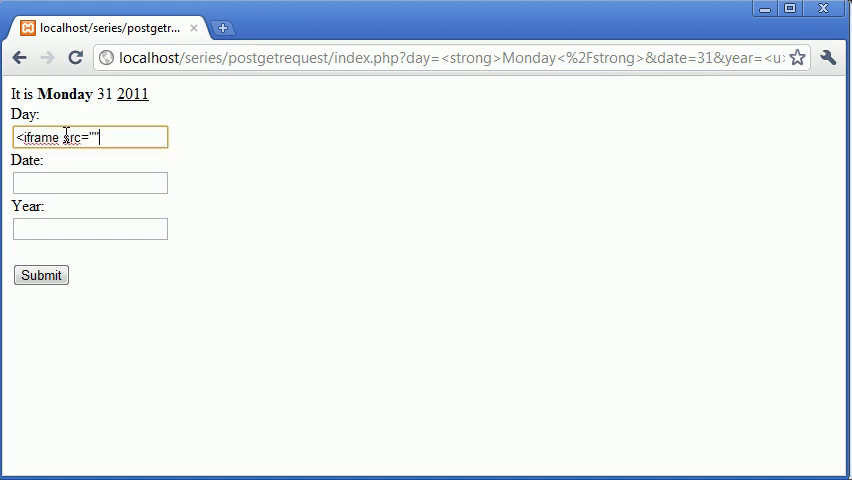
pyautogui.write('>')
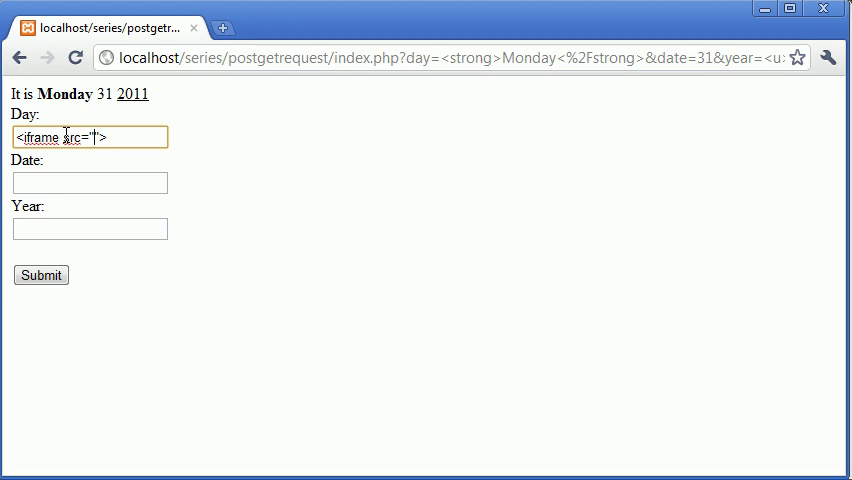
pyautogui.write('pagehere')
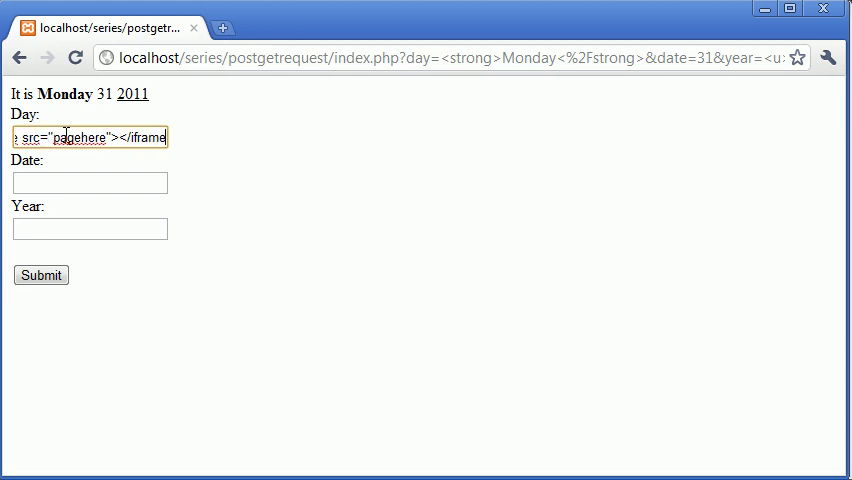
pyautogui.write('31')
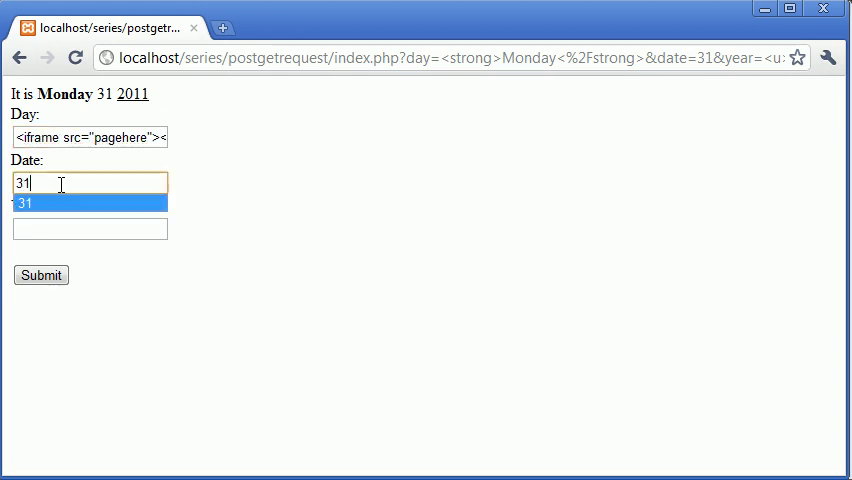
pyautogui.write('2011')
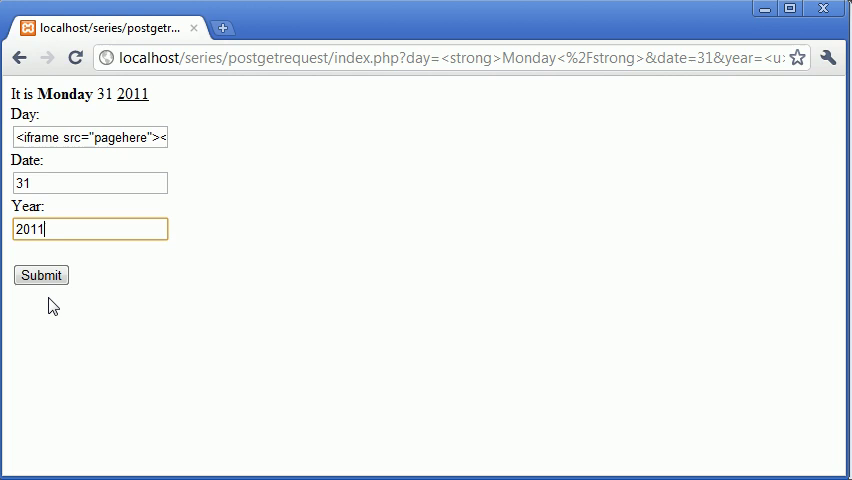
pyautogui.click(40, 276)
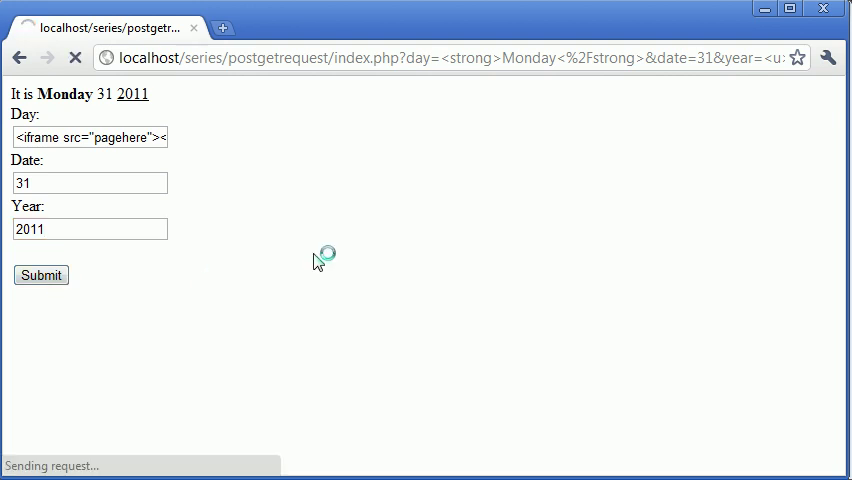
pyautogui.click(40, 276)
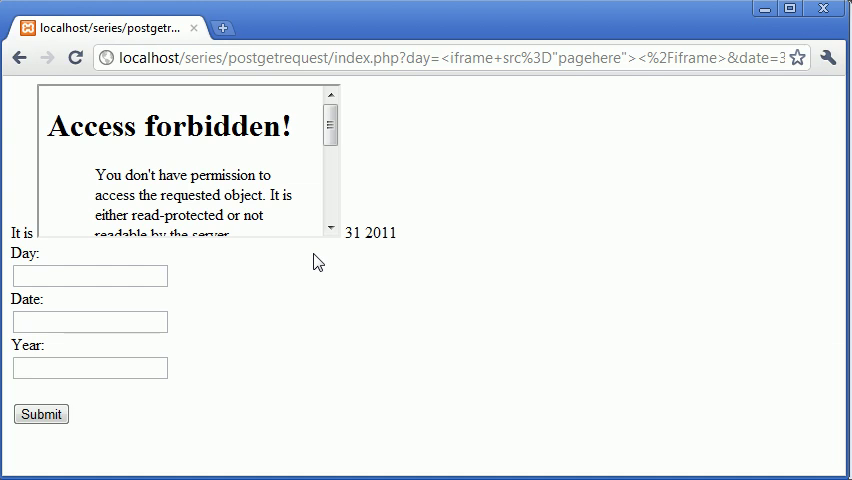
pyautogui.moveTo(368, 340)
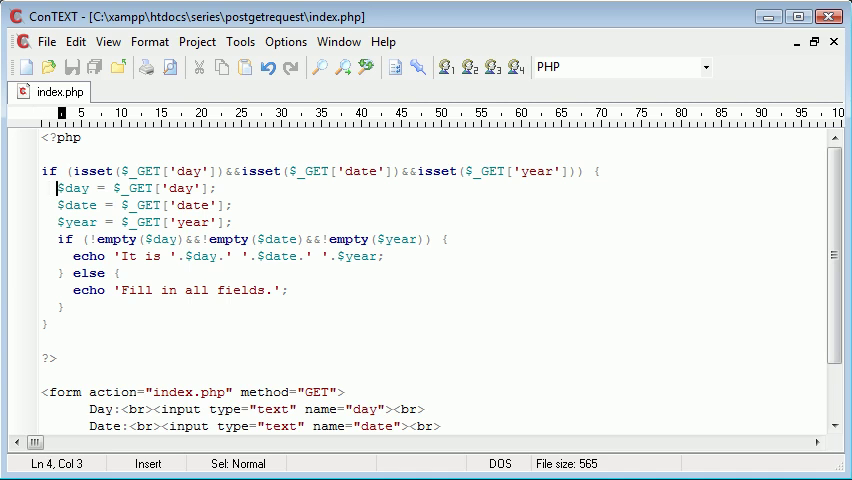
# Wrap $_GET['day'] in htmlentities on the $day assignment line of index.php
pyautogui.click(58, 204)
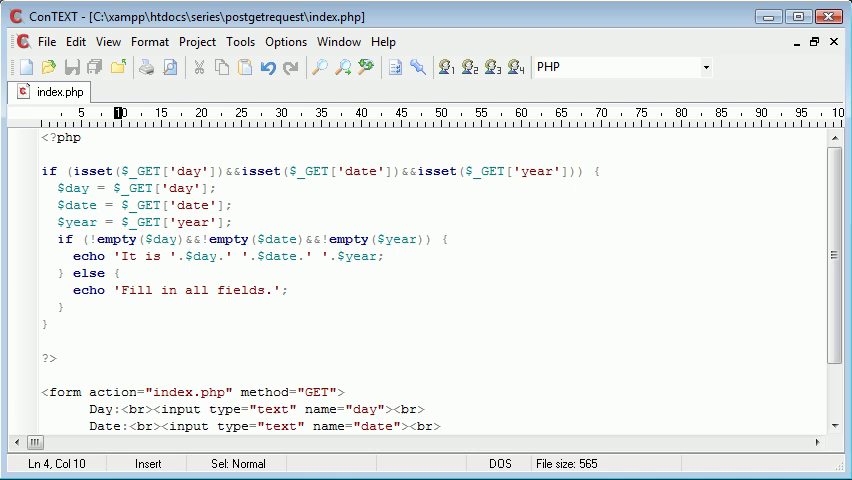
pyautogui.write('htmlentities')
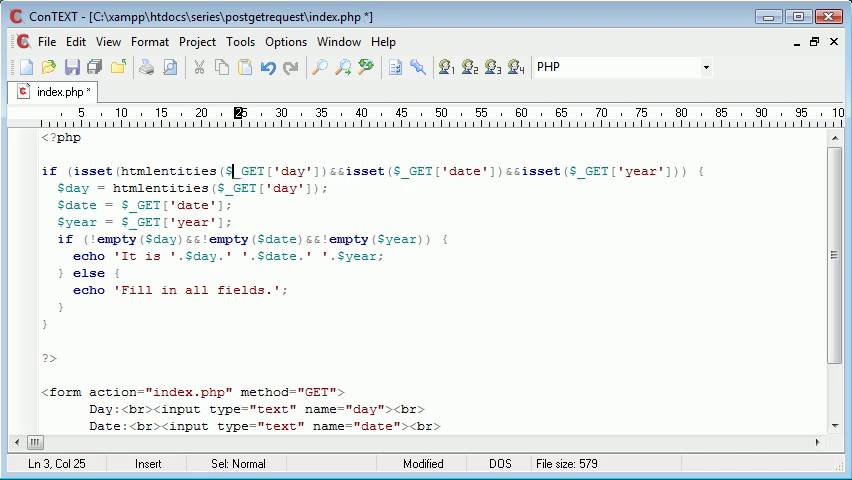
pyautogui.click(326, 170)
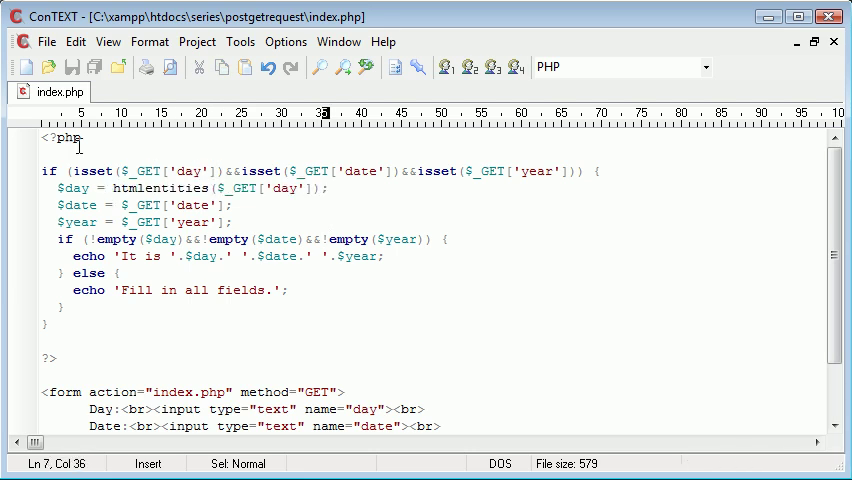
# Wrap $_GET['date'] and $_GET['year'] in htmlentities on their assignment lines as well
pyautogui.doubleClick(72, 188)
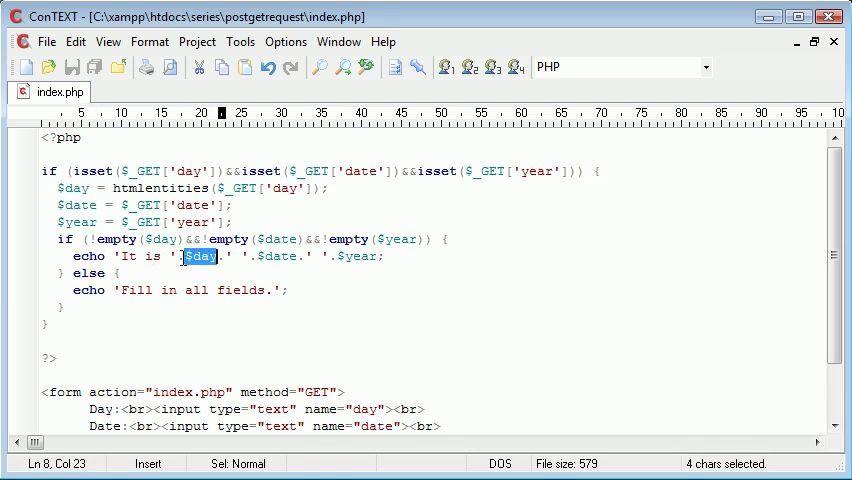
pyautogui.doubleClick(140, 188)
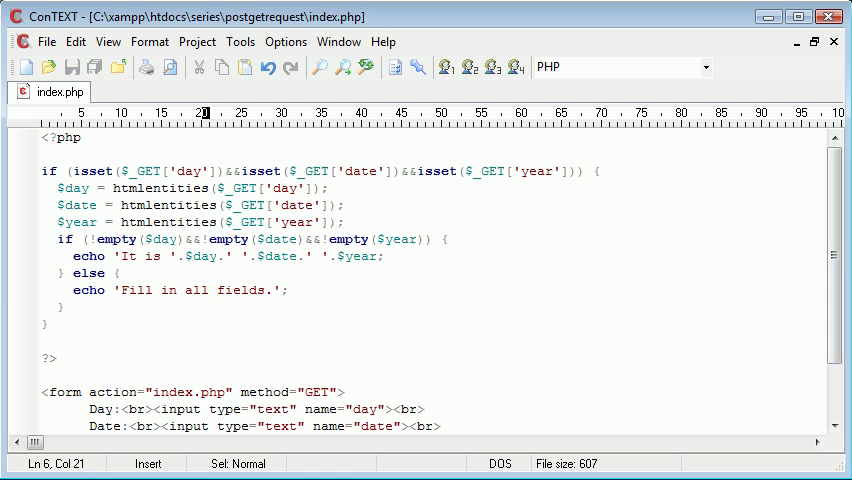
pyautogui.click(200, 240)
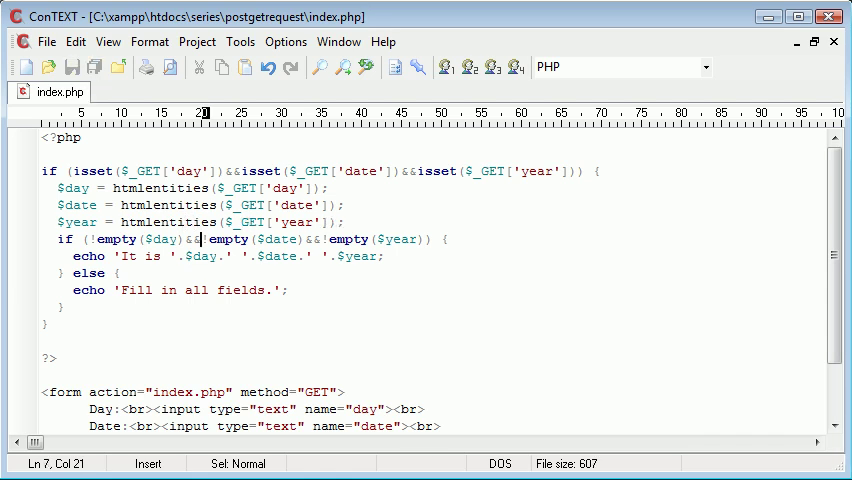
pyautogui.click(332, 312)
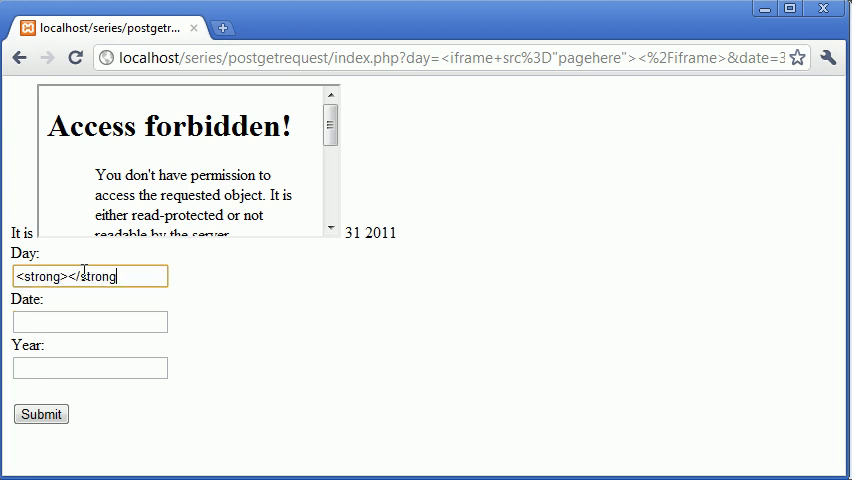
# Replace the Day field's strong-tag text with a £ sign, then delete it
pyautogui.doubleClick(100, 276)
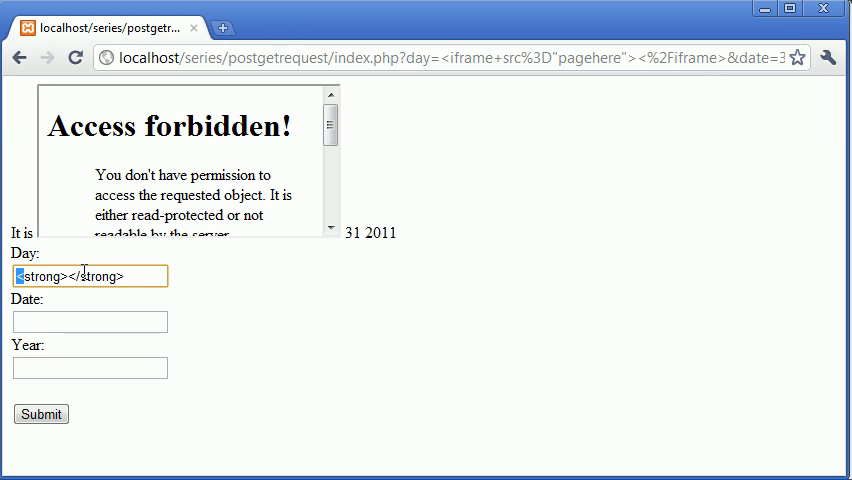
pyautogui.tripleClick(90, 276)
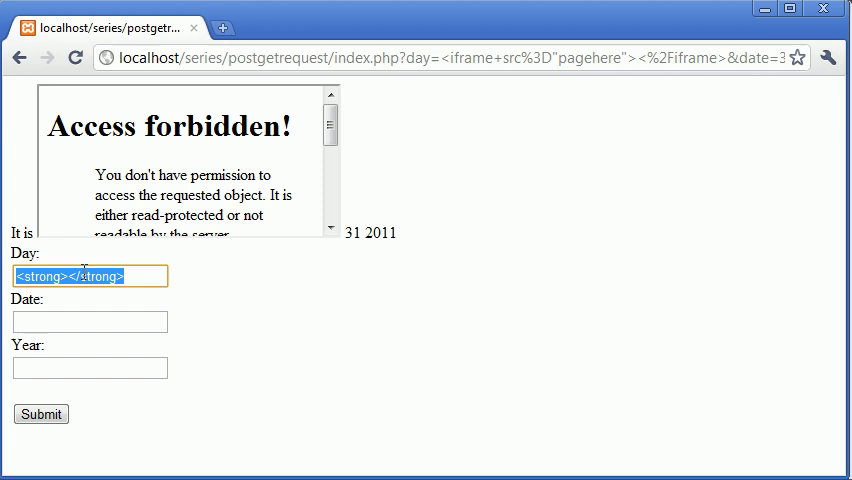
pyautogui.write('£')
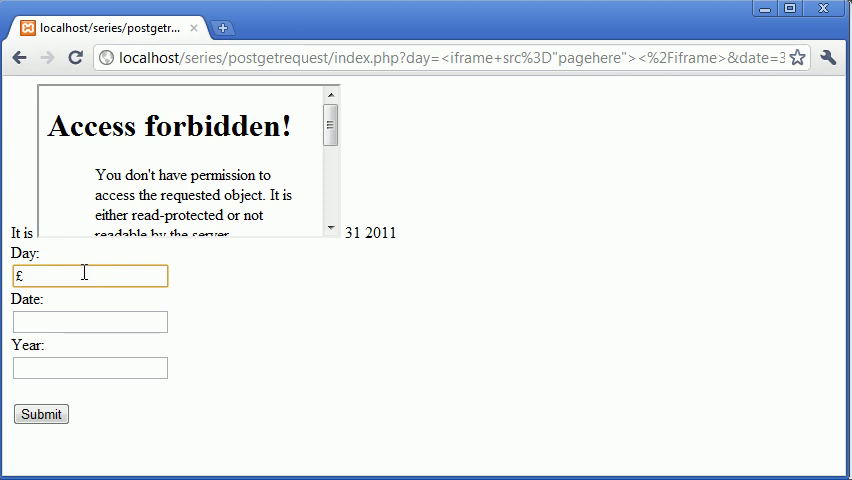
pyautogui.press('Backspace')
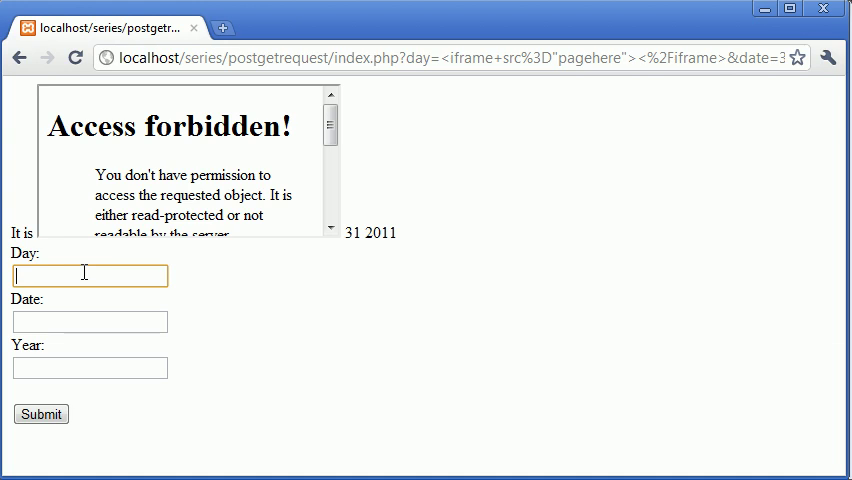
# Try &pounds; in Day, clear it, and bring up the page menu to view source
pyautogui.write('&poun')
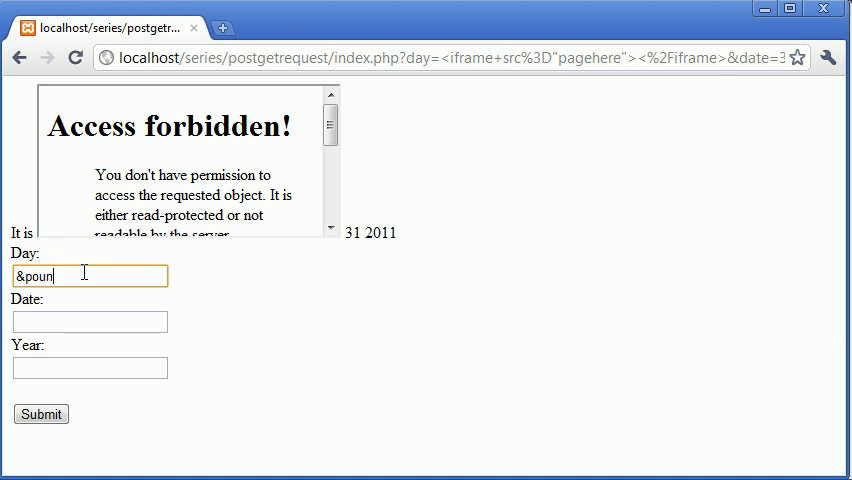
pyautogui.write('ds;')
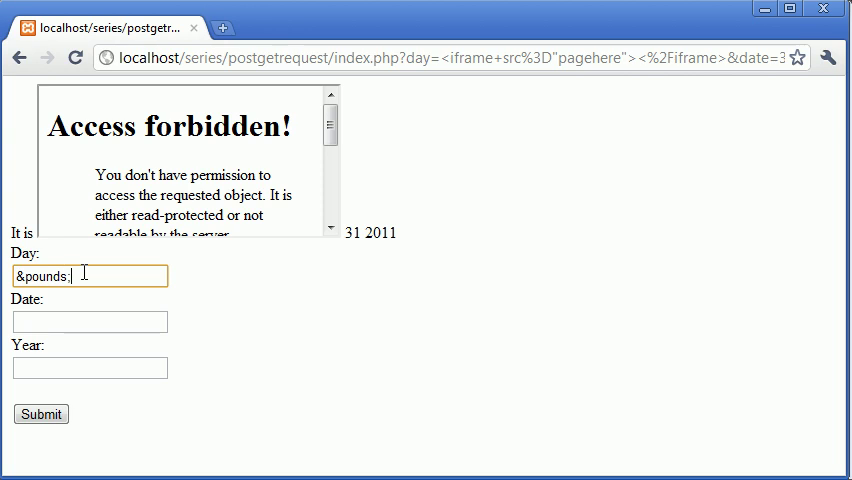
pyautogui.press('ctrl+a')
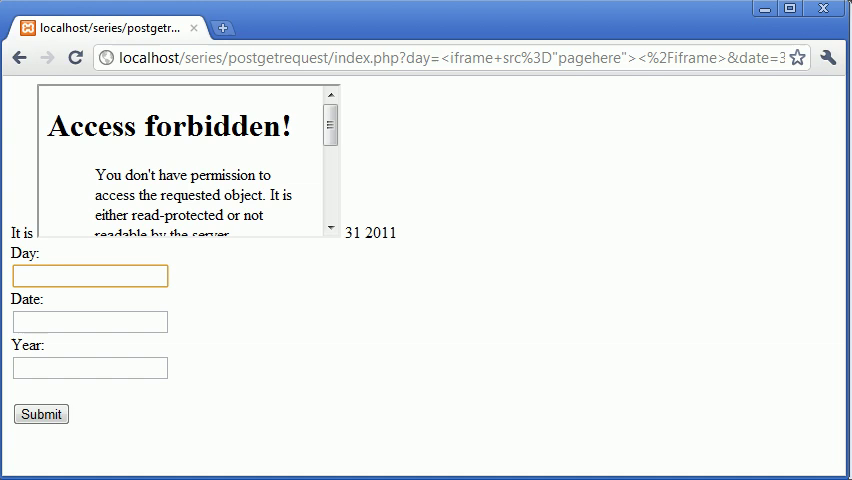
pyautogui.rightClick(490, 420)
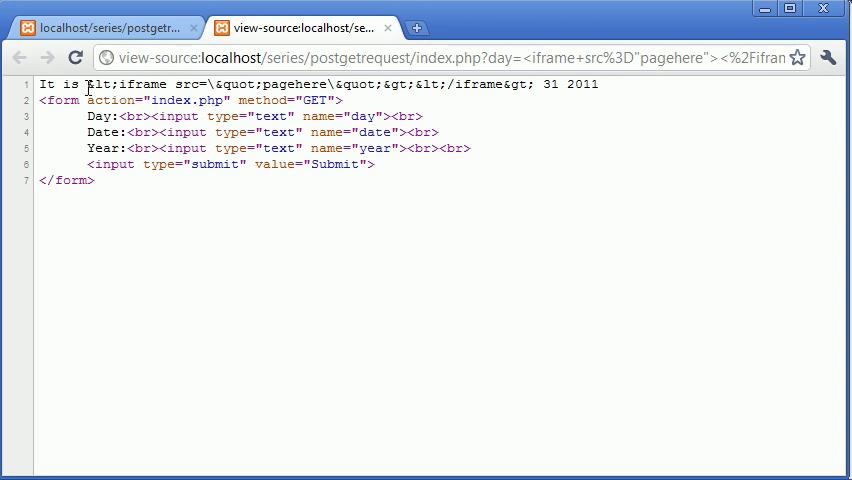
pyautogui.moveTo(358, 80)
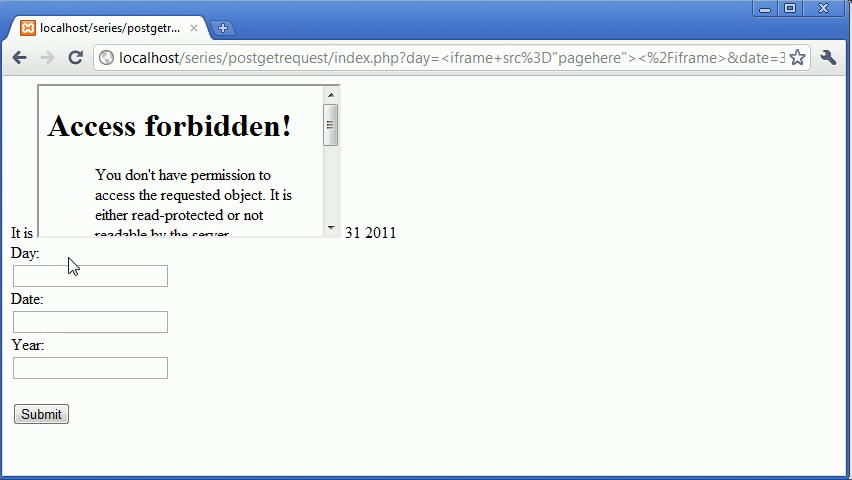
# Submit the iframe tag as Day with 31 and 2011 to test the htmlentities output
pyautogui.write('<iframe src="pagehere"><')
pyautogui.write('3')
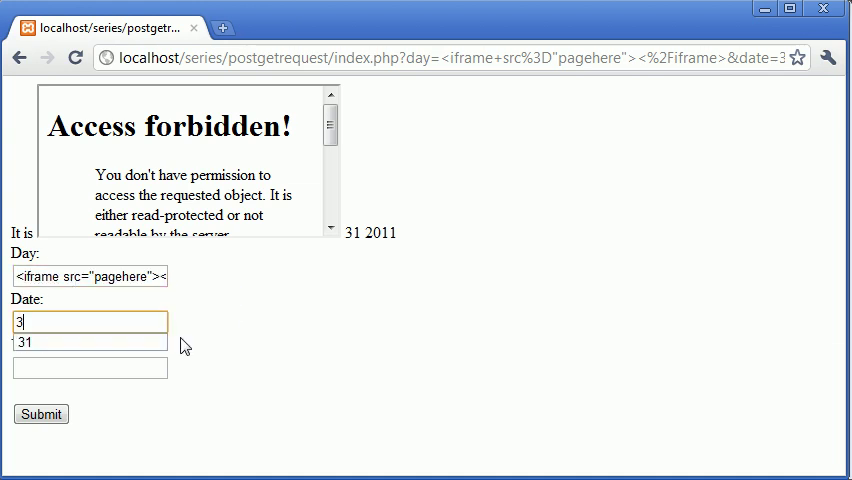
pyautogui.write('2011')
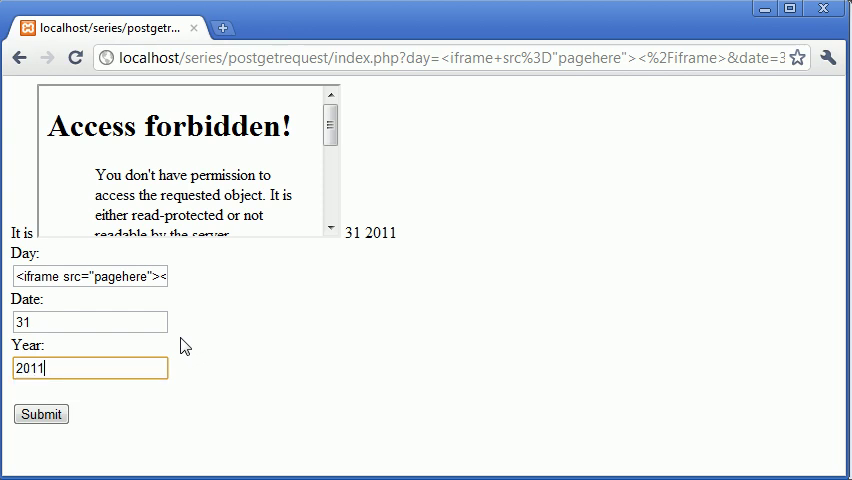
pyautogui.click(40, 412)
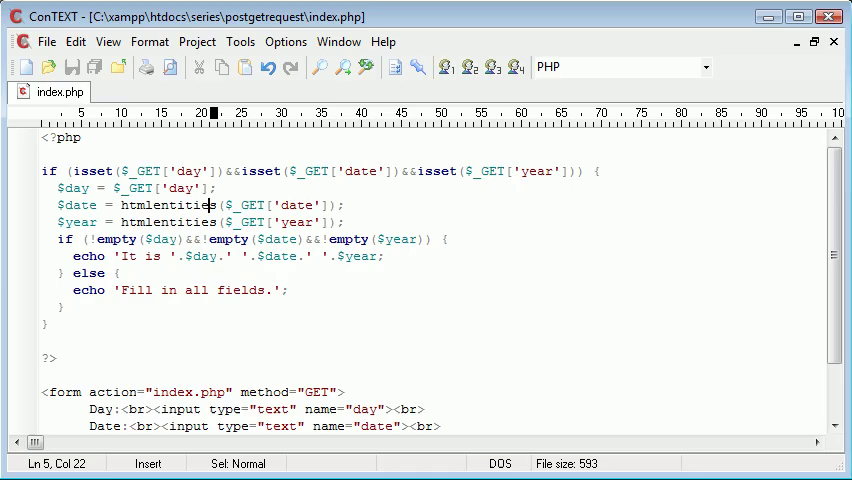
# Adjust the htmlentities call on the $day line so the iframe echoes as literal text
pyautogui.write('e')
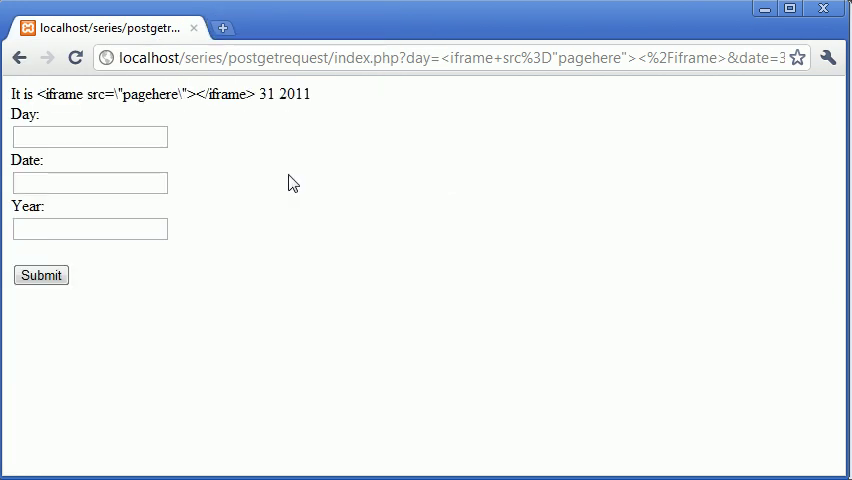
pyautogui.moveTo(36, 94); pyautogui.dragTo(244, 94)
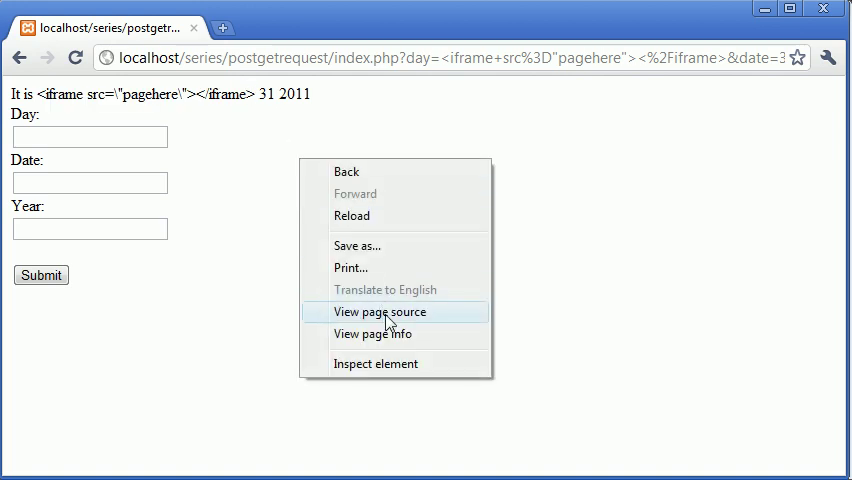
pyautogui.click(380, 312)
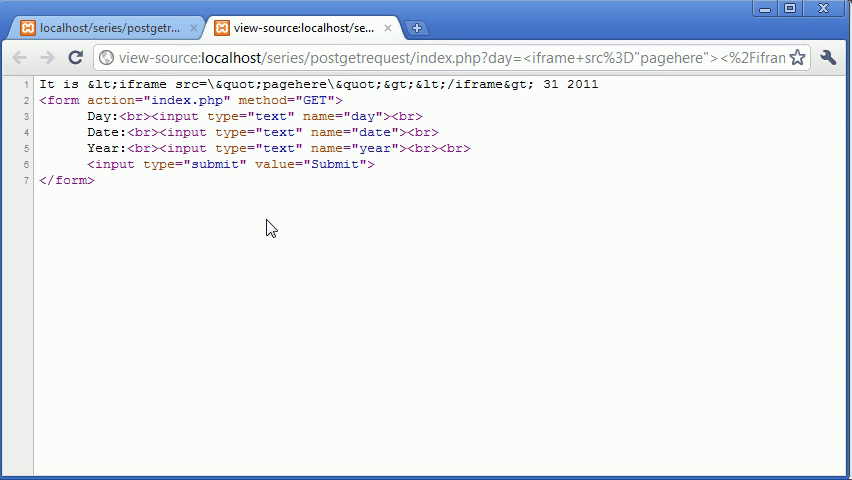
pyautogui.click(104, 28)
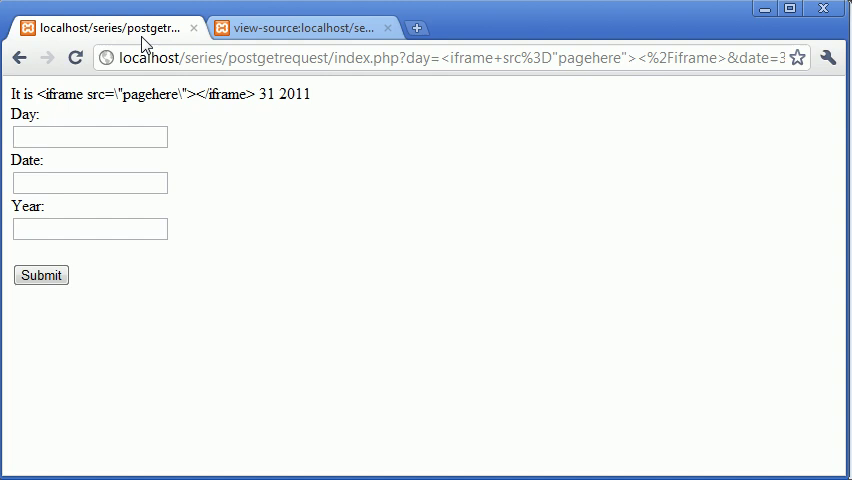
pyautogui.click(300, 28)
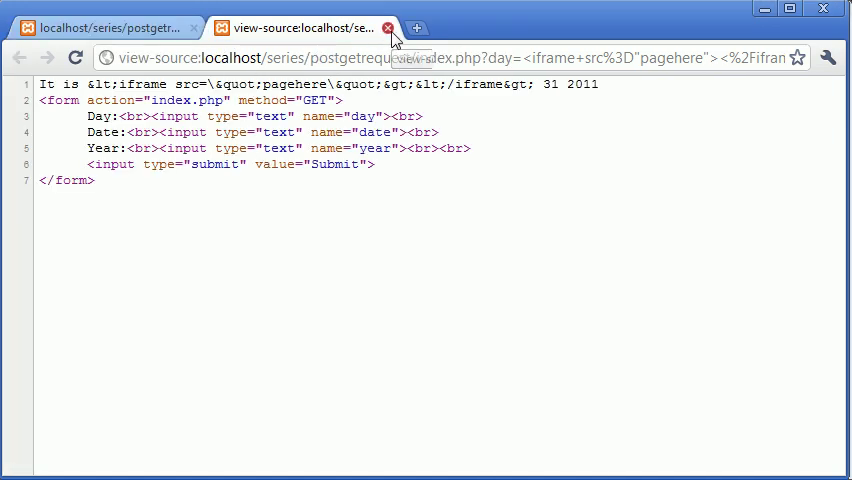
pyautogui.click(388, 28)
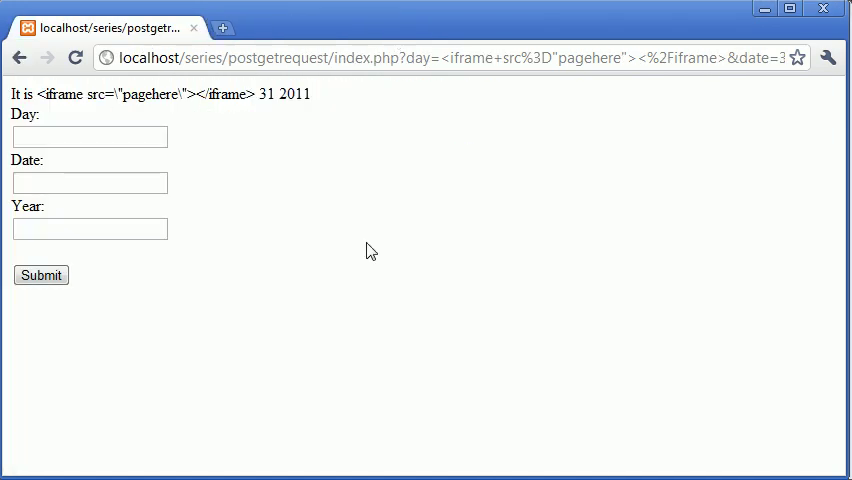